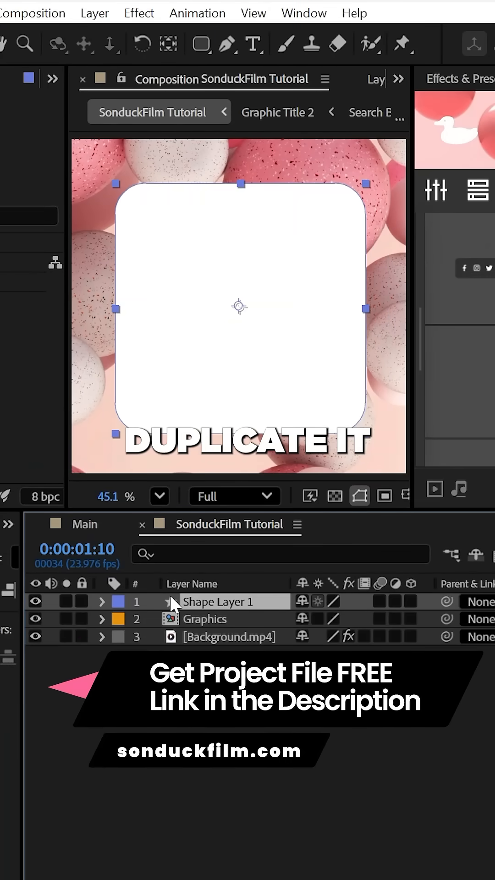
- Bring up the Layer Styles list for Shape Layer 1 from its context menu
{"action": "right_click", "coordinate": [230, 601]}
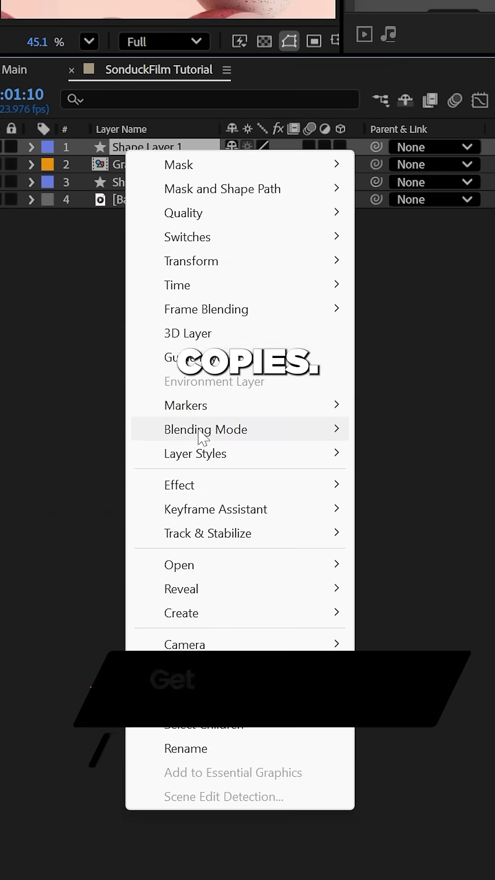
{"action": "left_click", "coordinate": [195, 454]}
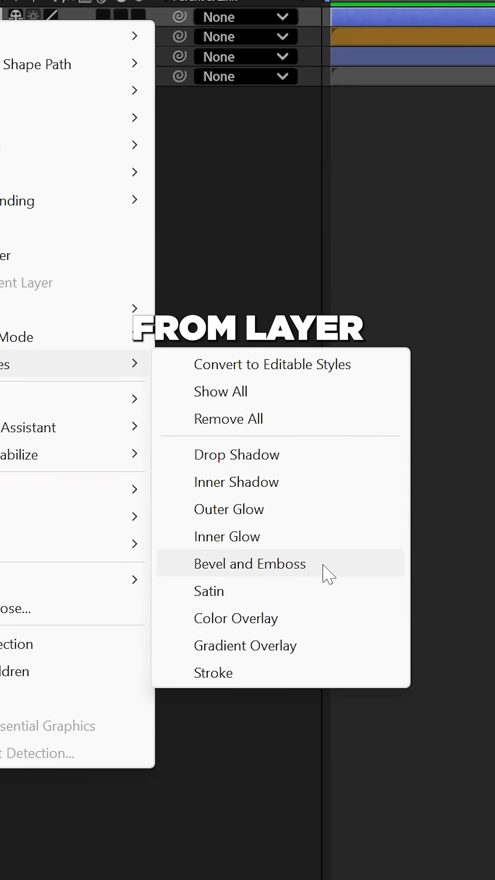
- Add Bevel and Emboss to the card and set Advanced Blending Fill Opacity to 0%
{"action": "left_click", "coordinate": [250, 564]}
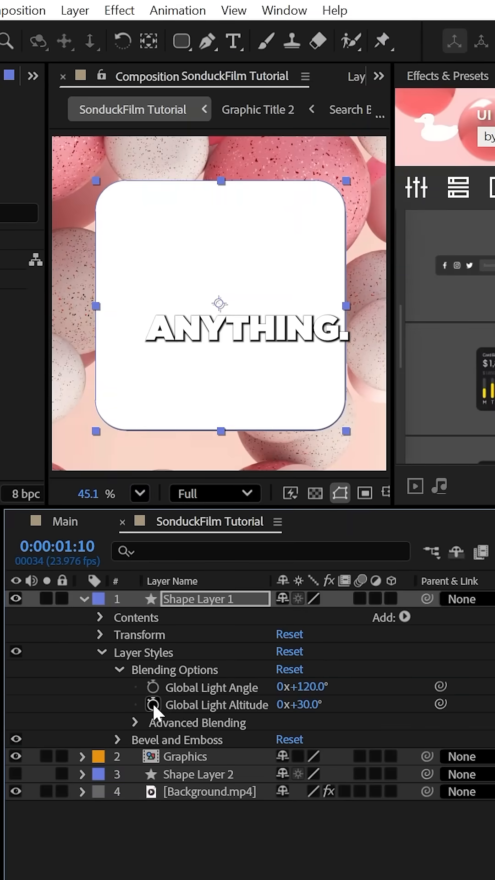
{"action": "left_click", "coordinate": [135, 722]}
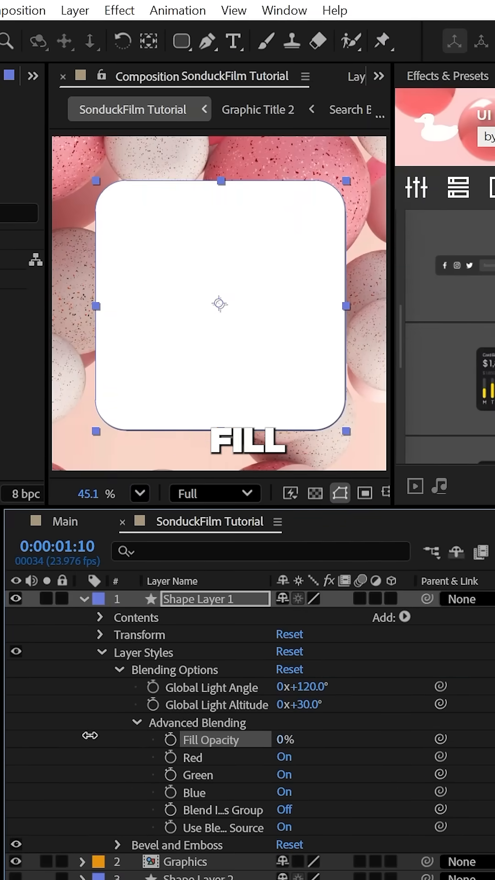
{"action": "left_click", "coordinate": [119, 687]}
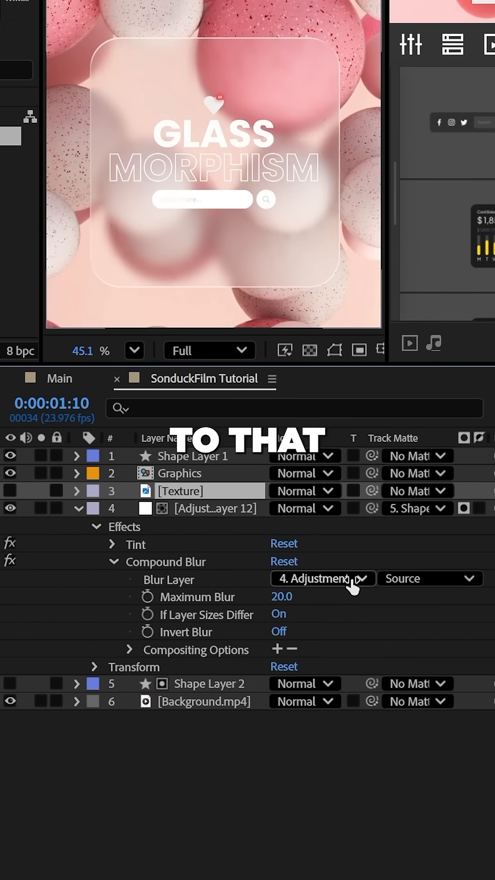
- Set Compound Blur's Blur Layer to 3. Texture so the spheres frost through the card
{"action": "left_click", "coordinate": [322, 579]}
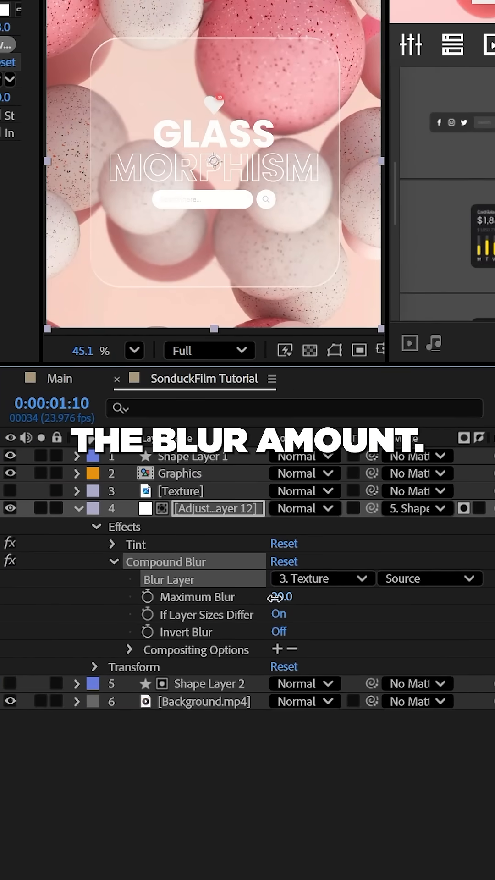